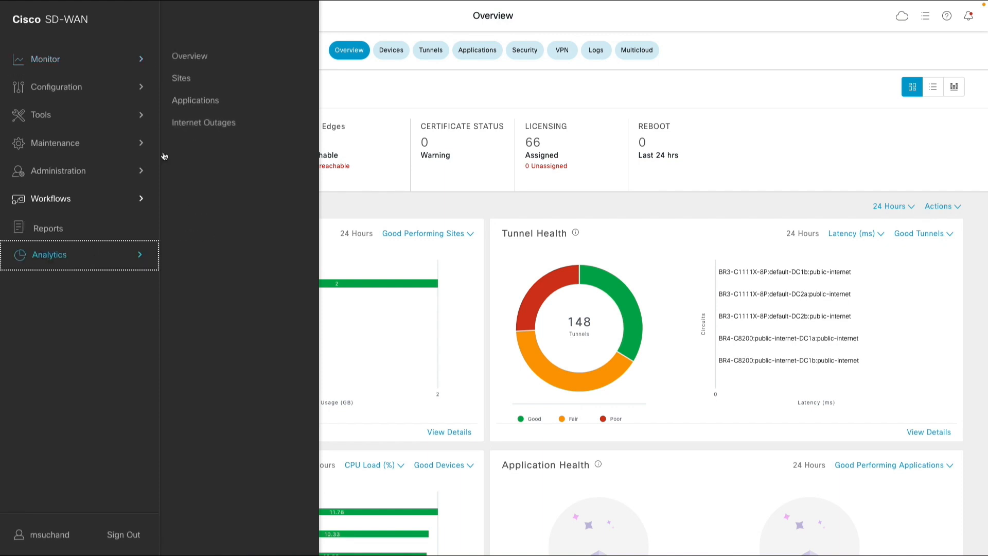
Go to the Analytics dashboards from the side navigation
left_click(190, 57)
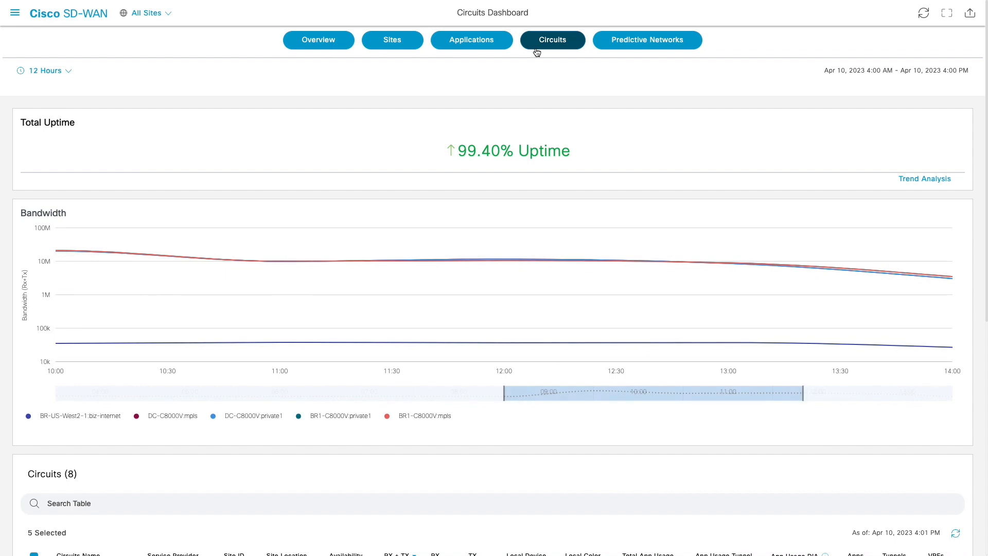
Apply a custom time range of Apr 3 to Apr 7, 2023 to the dashboard
left_click(45, 70)
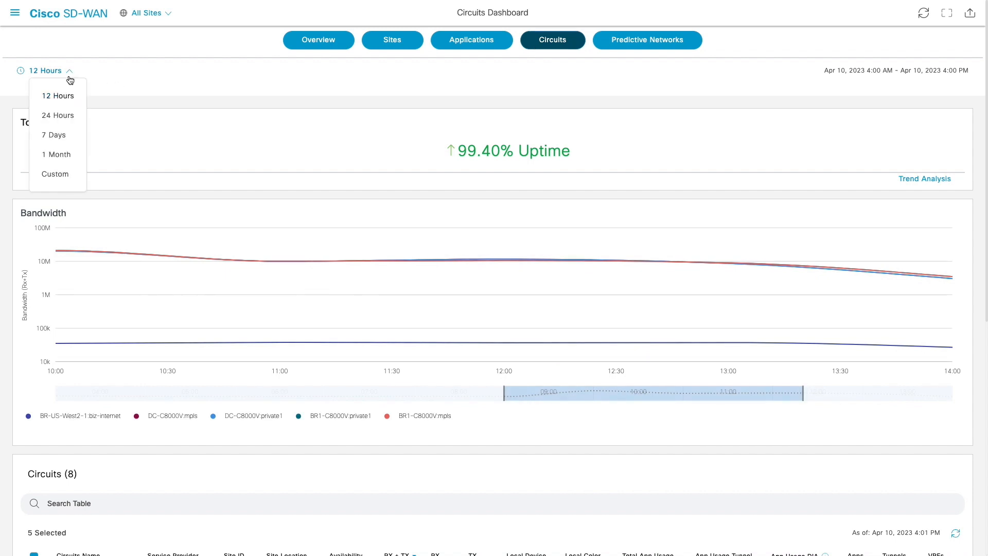
mouse_move(58, 154)
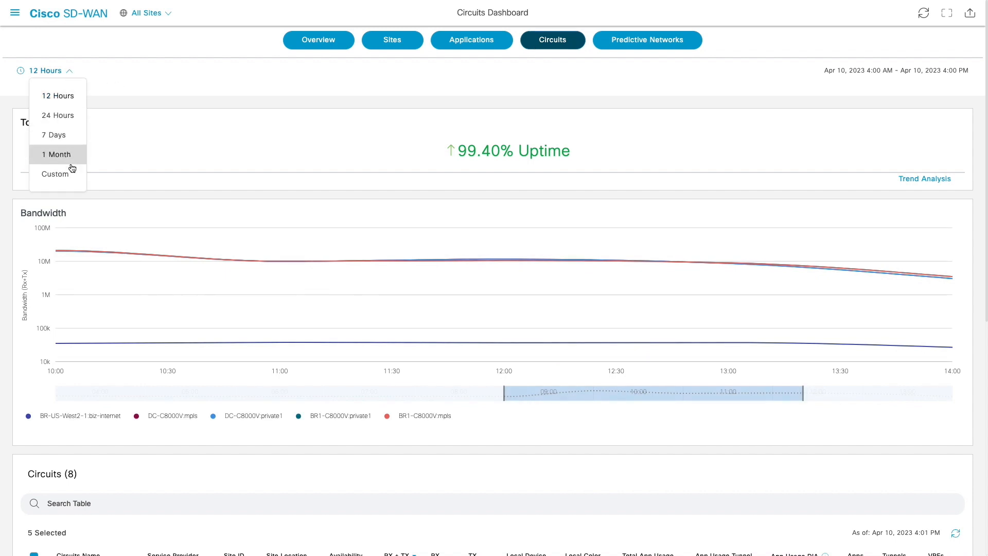
left_click(55, 174)
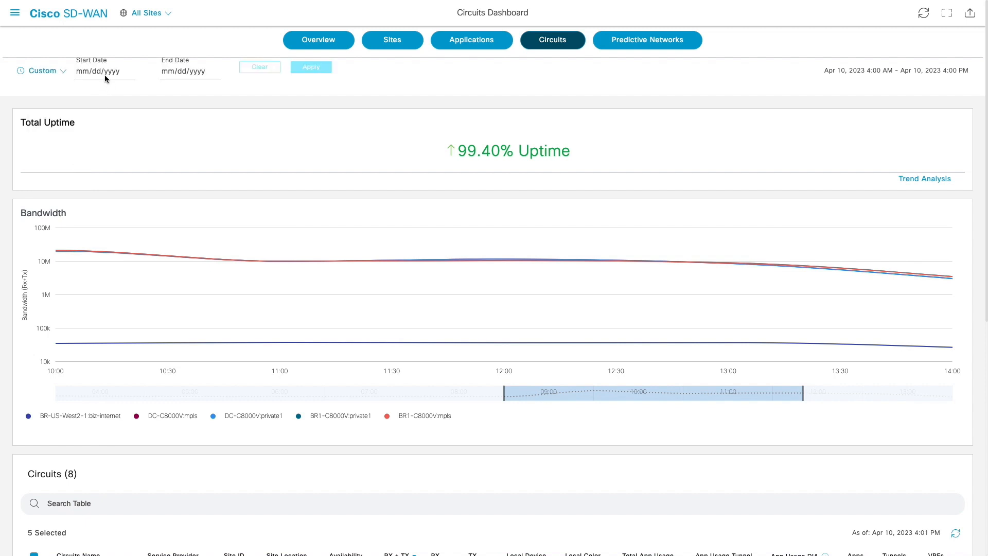
left_click(114, 175)
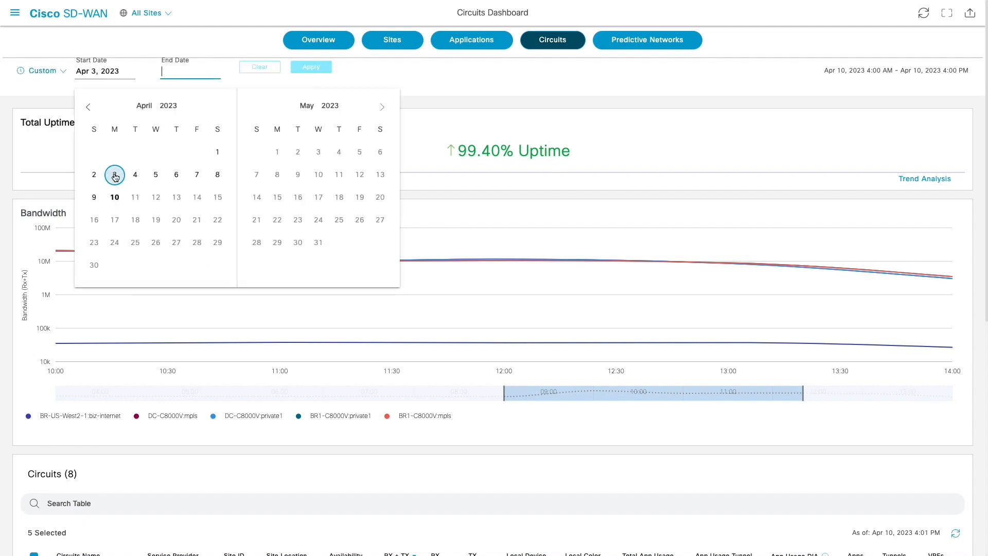
left_click(197, 175)
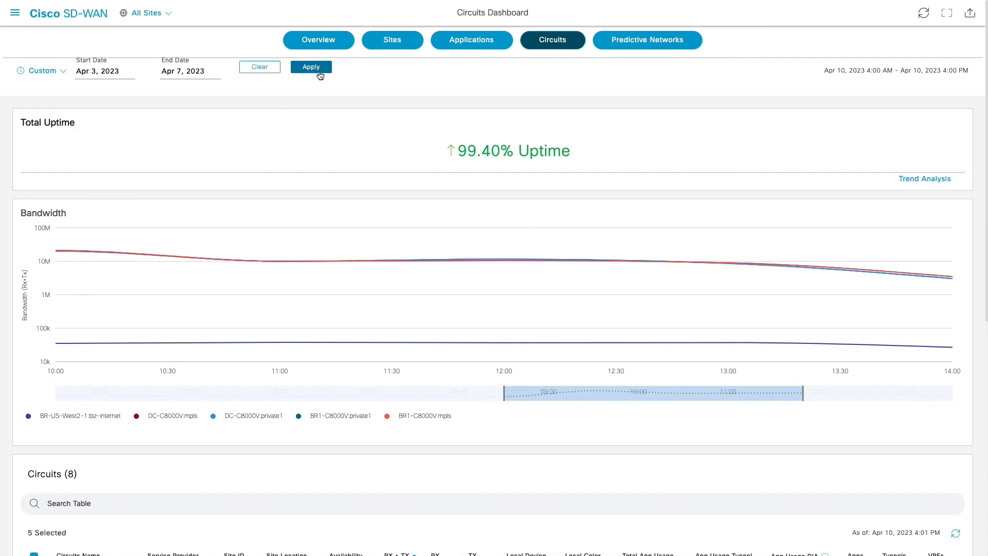
left_click(310, 67)
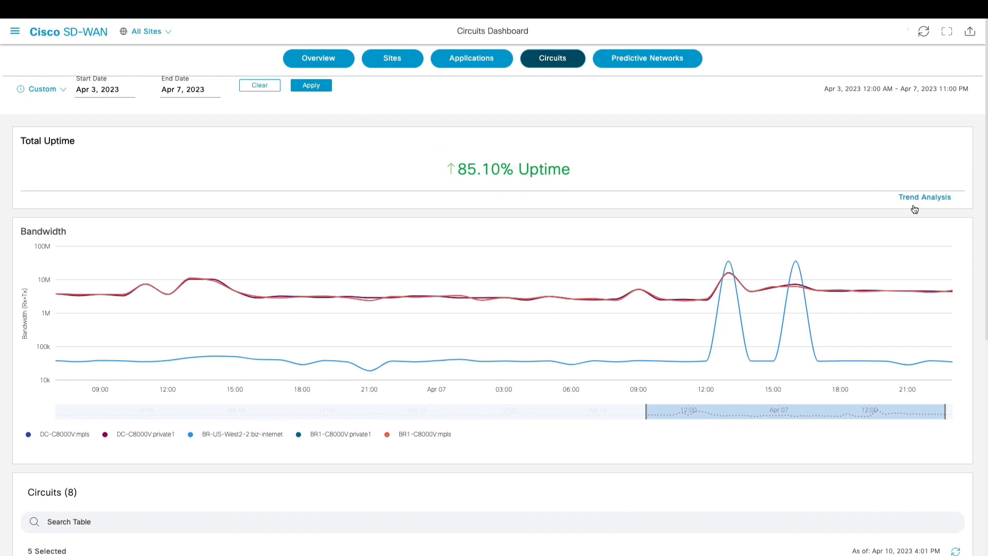
left_click(924, 196)
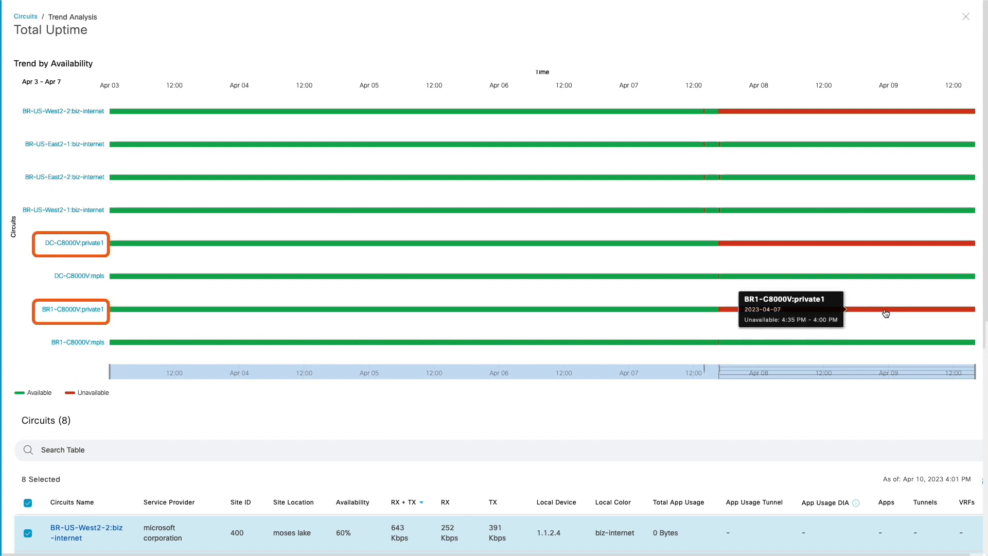
left_click(63, 111)
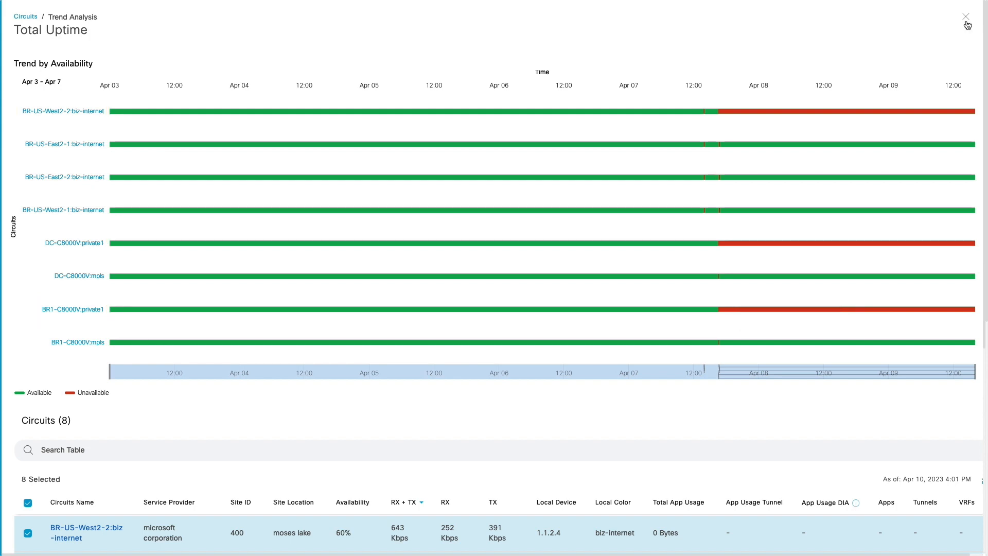
left_click(964, 16)
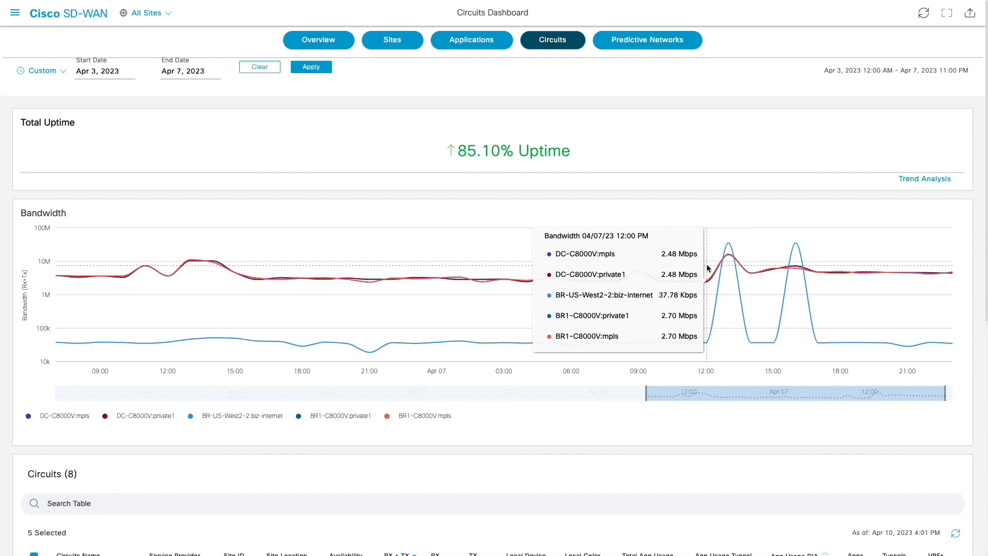
mouse_move(605, 295)
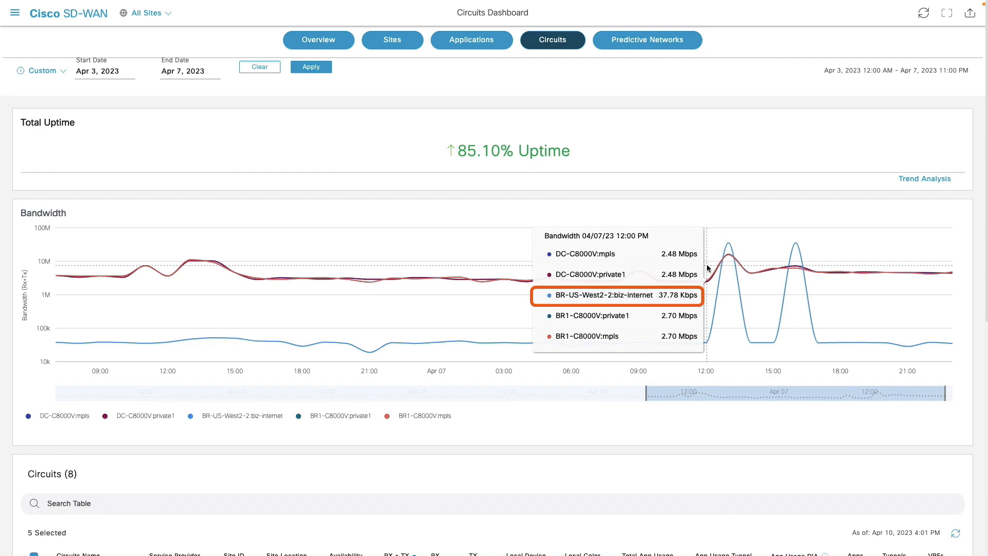
mouse_move(730, 257)
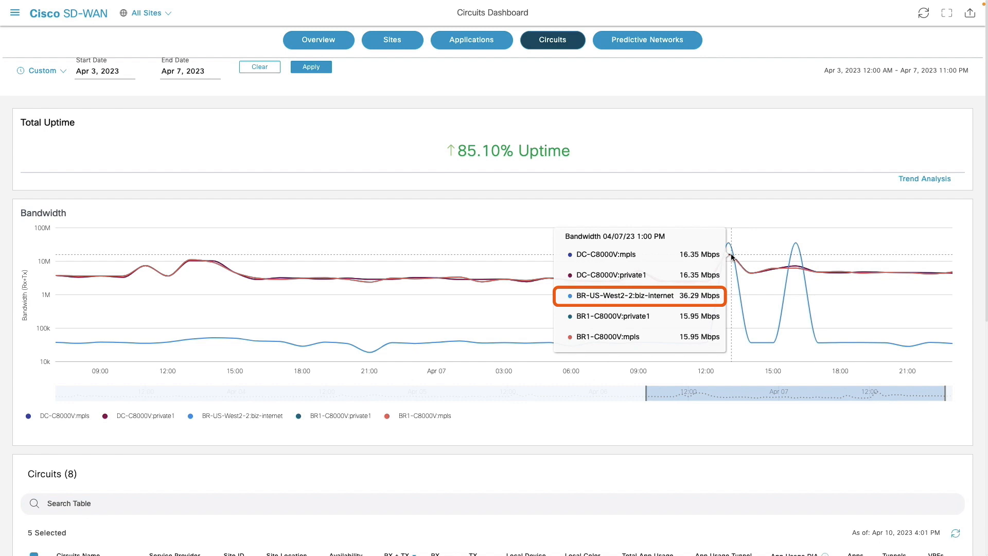
From the Circuits table, open the detail page for circuit BR1-C8000V:private1
scroll("down", 3)
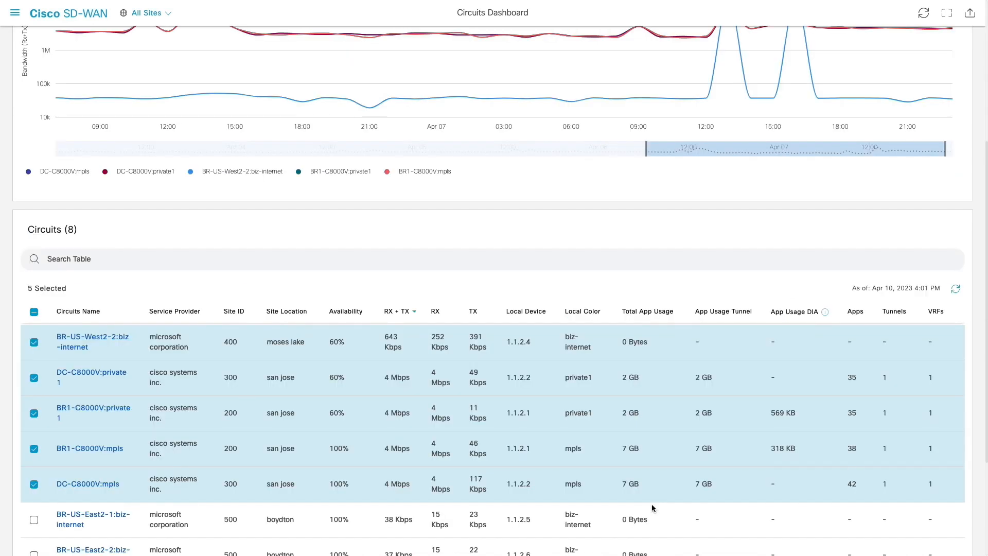
mouse_move(187, 465)
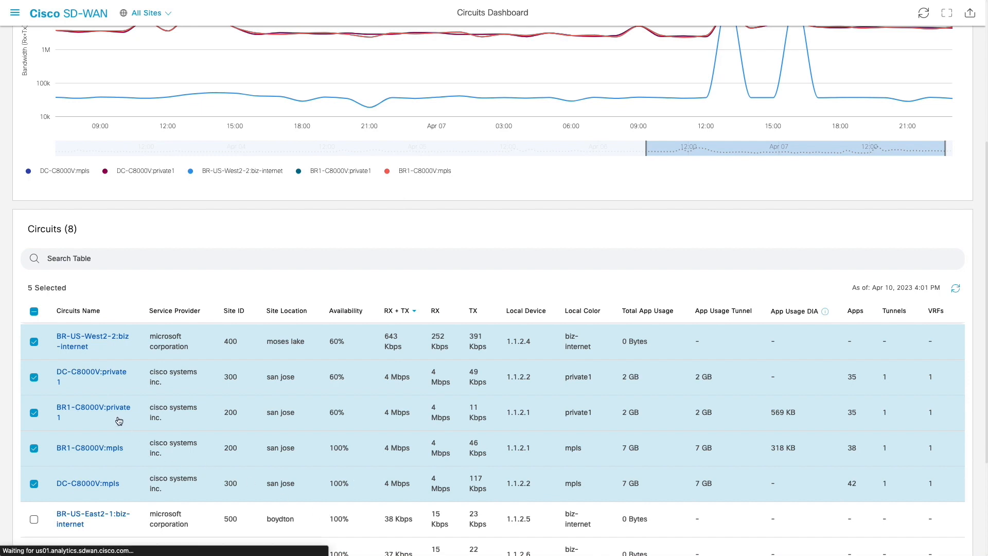
left_click(94, 412)
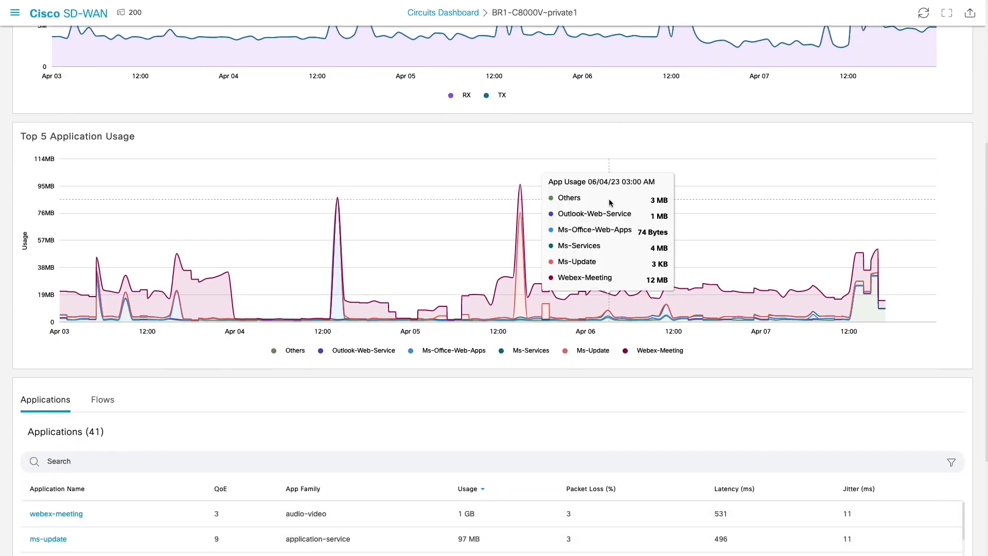
mouse_move(519, 207)
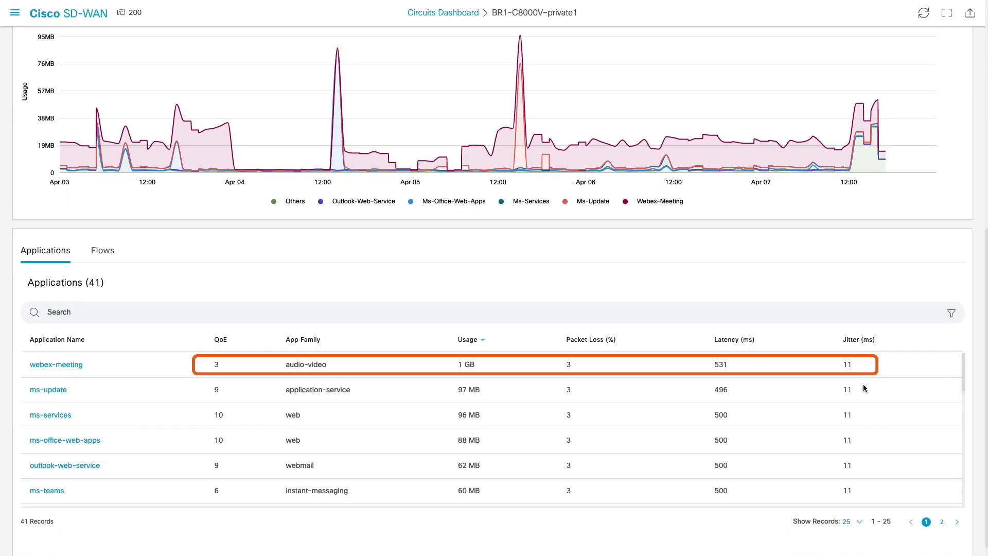
Review the circuit's application usage, then show its Flows list (367 flows, webex-meeting on top)
left_click(323, 339)
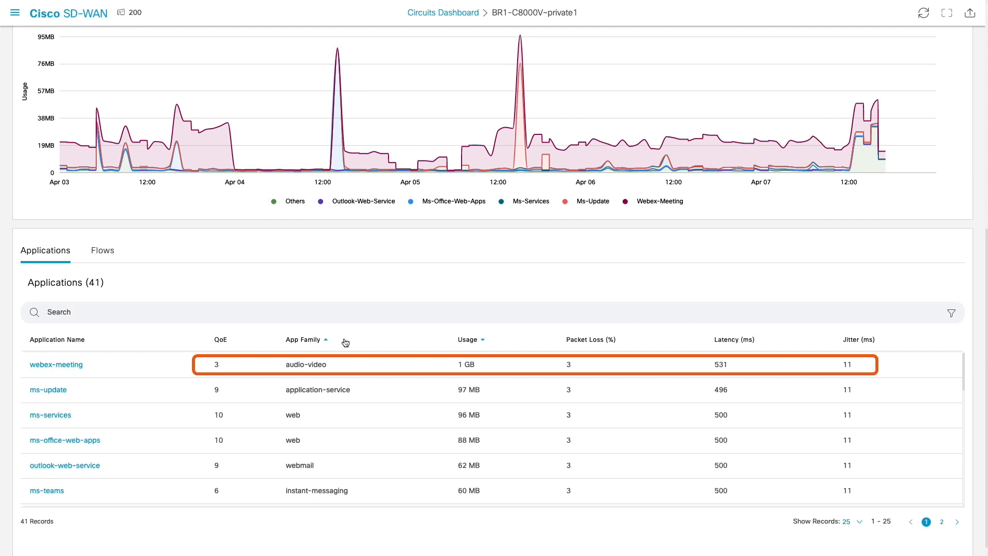
left_click(102, 249)
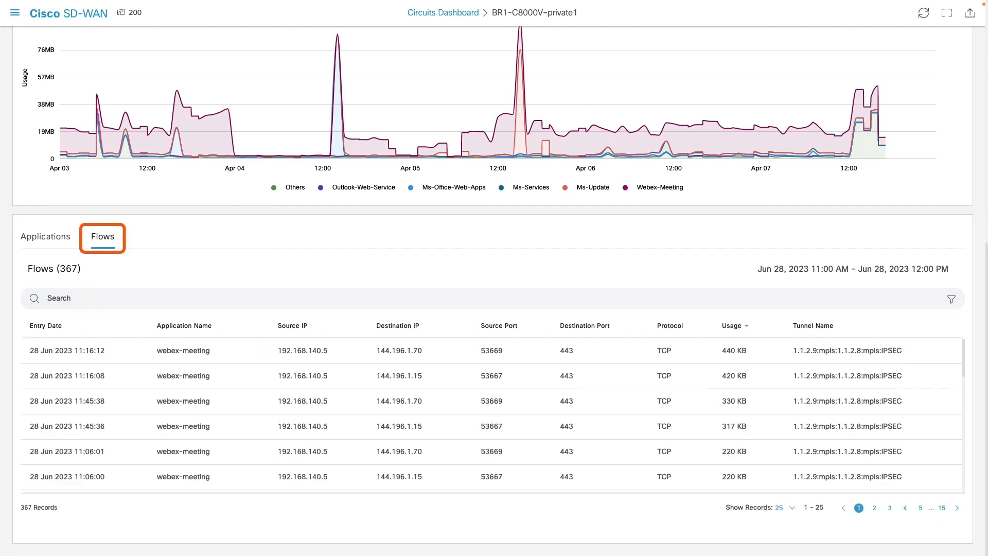